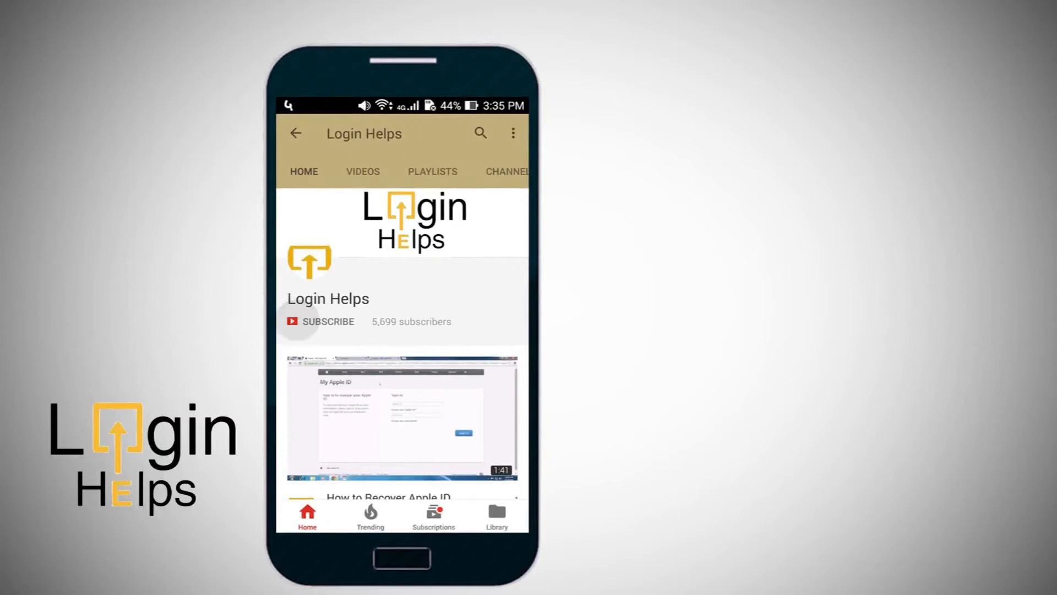
Leave the YouTube channel page and return to the Android home screen
{"action": "left_click", "coordinate": [328, 322]}
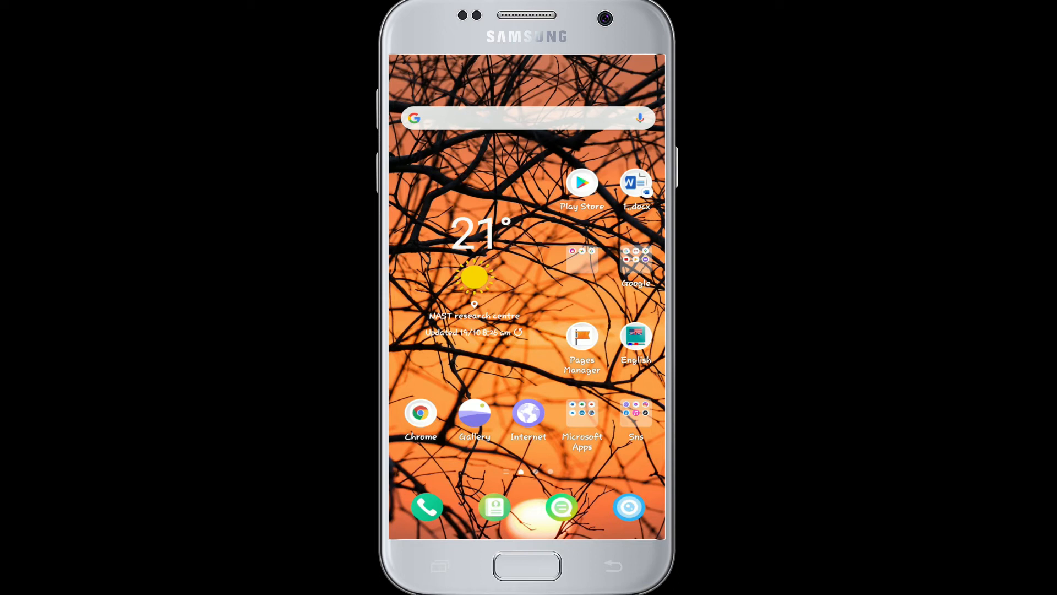
Launch Play Store and search 'steam', listing the Steam app by Valve Corporation
{"action": "left_click", "coordinate": [583, 183]}
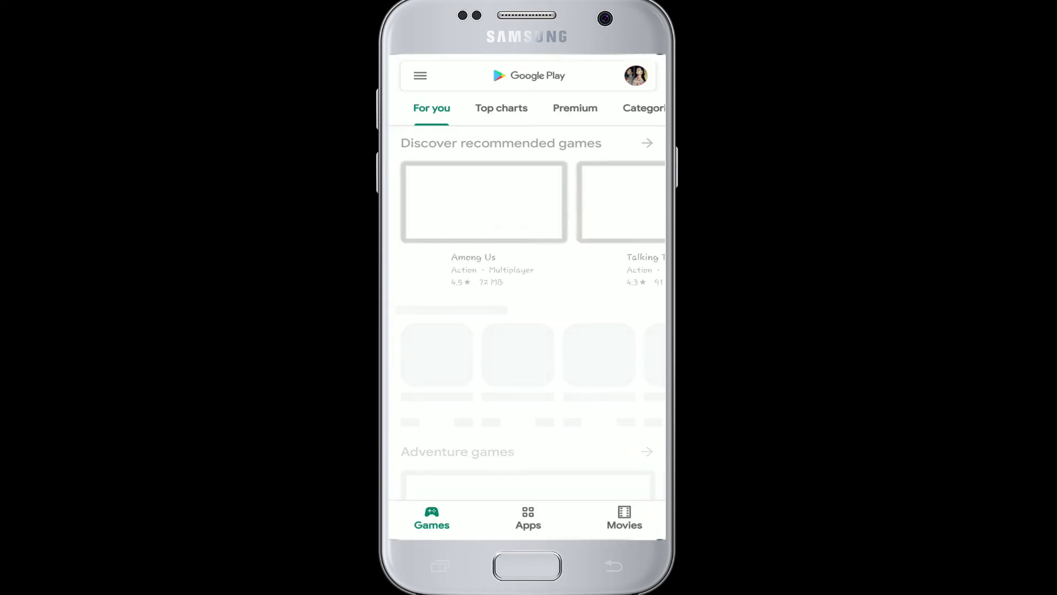
{"action": "left_click", "coordinate": [549, 75]}
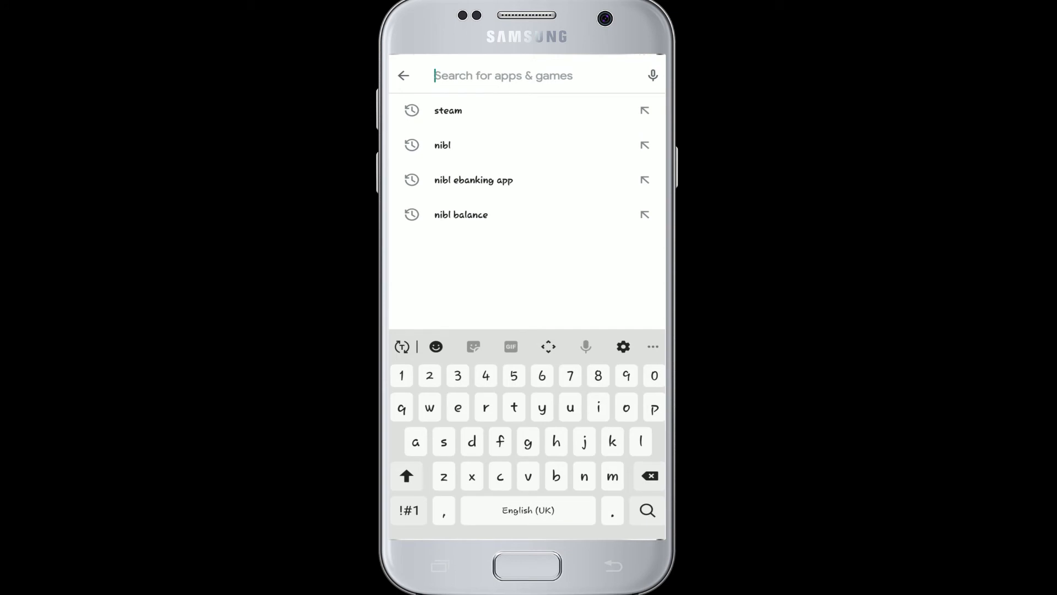
{"action": "type", "text": "stea"}
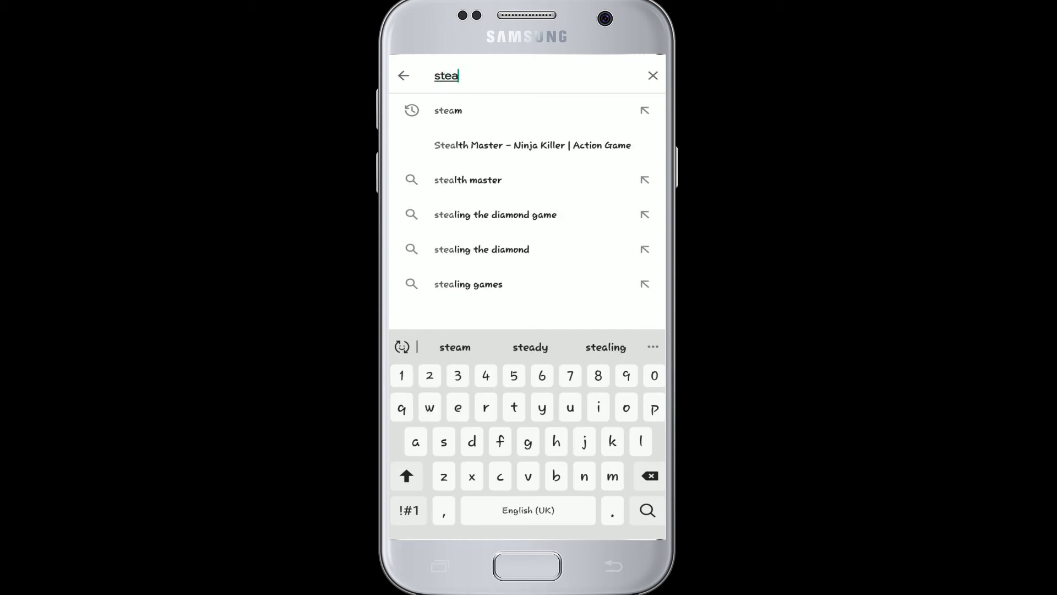
{"action": "left_click", "coordinate": [447, 110]}
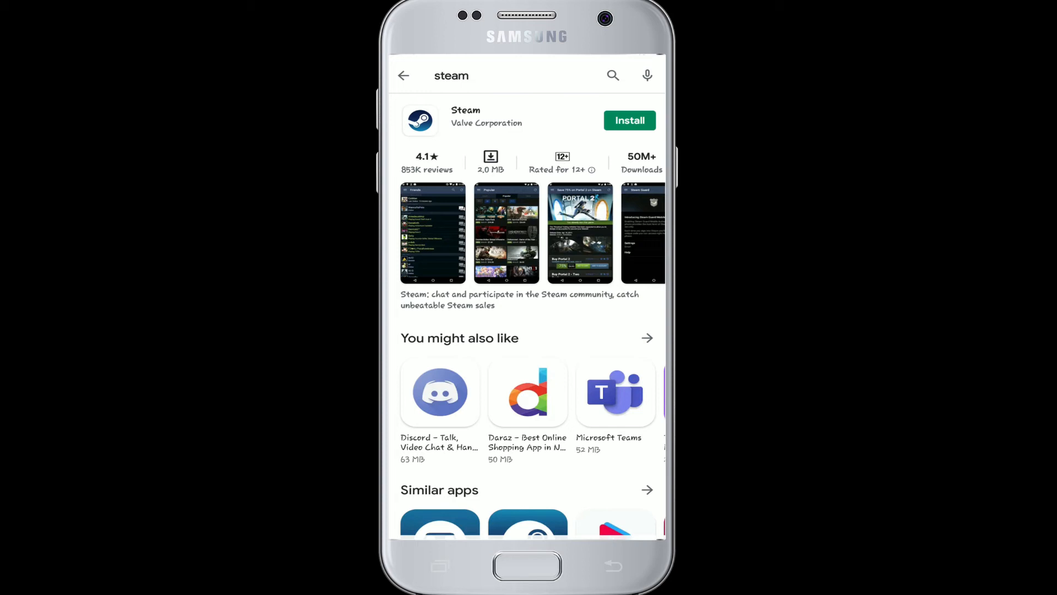
Install Steam and launch it to its Sign In screen with empty credentials
{"action": "left_click", "coordinate": [629, 120]}
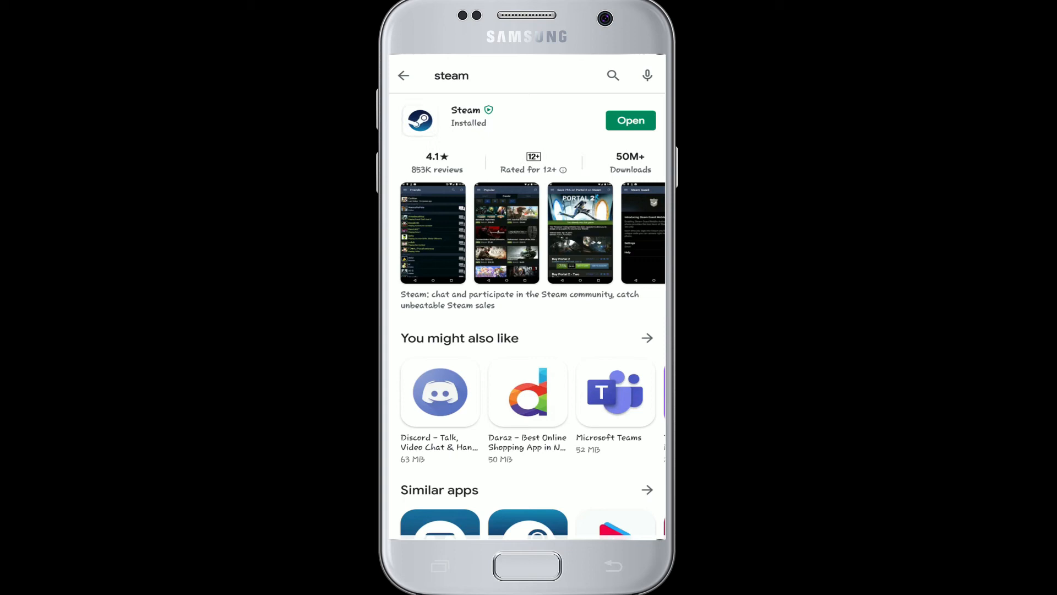
{"action": "left_click", "coordinate": [630, 121]}
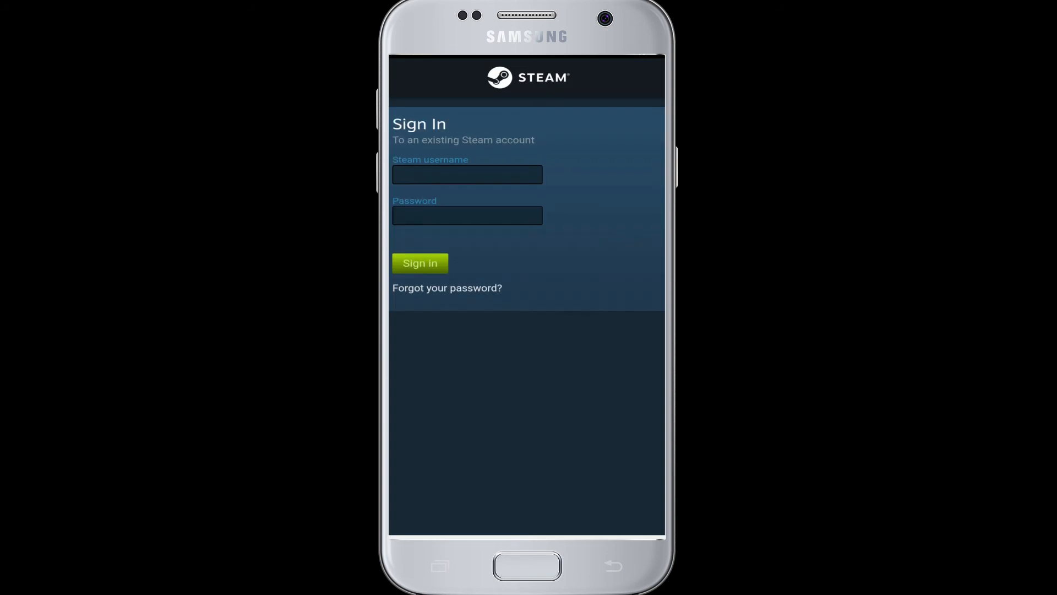